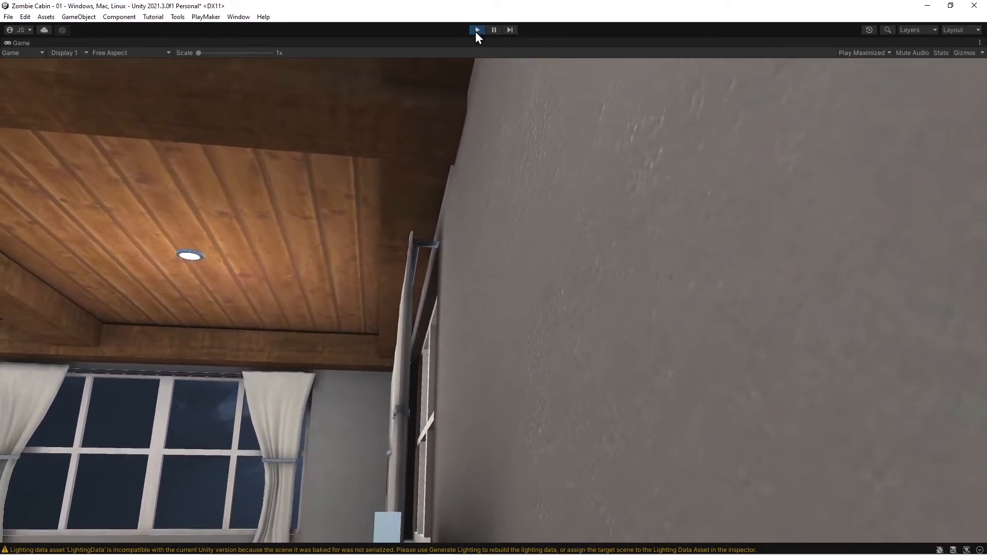
Exit Play mode and toggle the Scene view gizmos off and back on.
{"action": "left_click", "coordinate": [476, 30]}
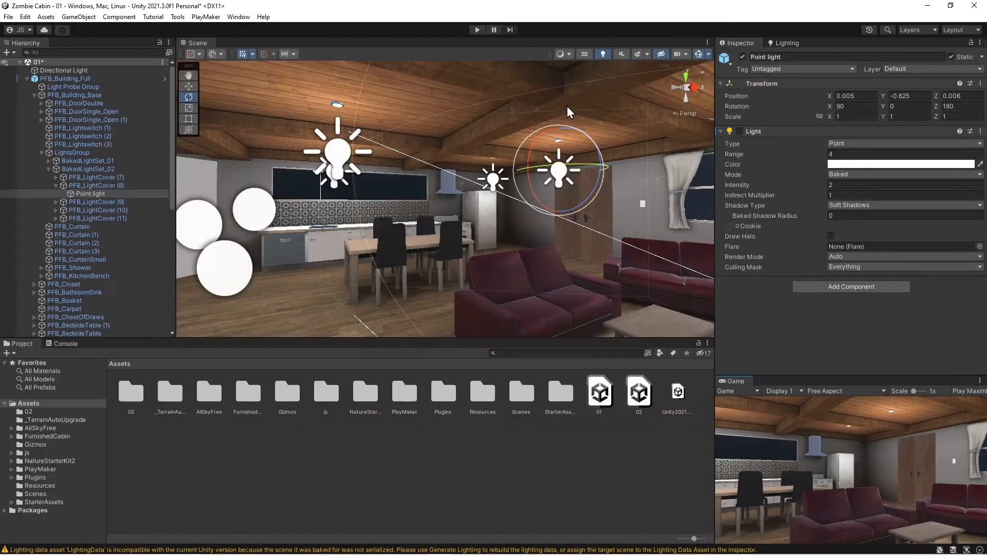
{"action": "left_click", "coordinate": [699, 55]}
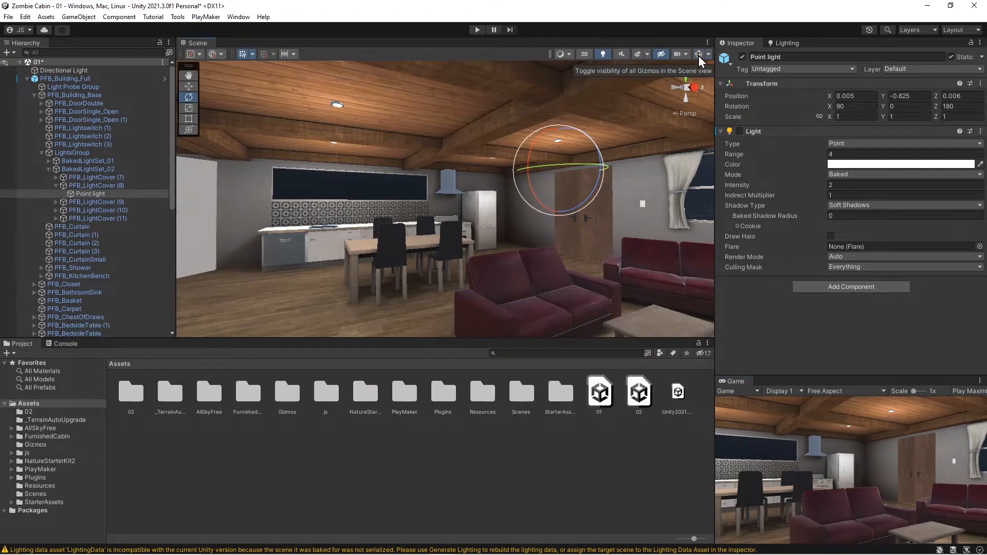
{"action": "left_click", "coordinate": [700, 54]}
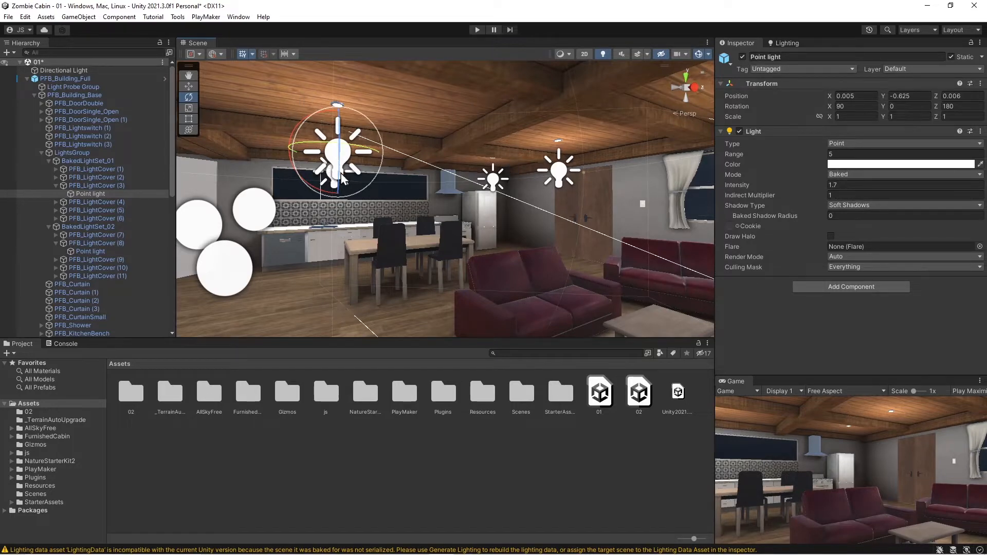
{"action": "mouse_move", "coordinate": [258, 107]}
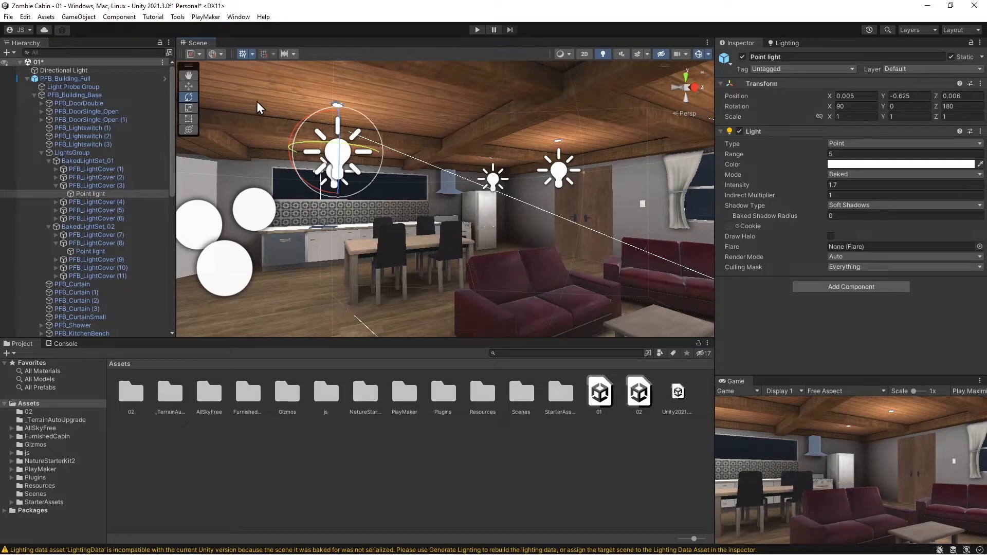
{"action": "mouse_move", "coordinate": [249, 151]}
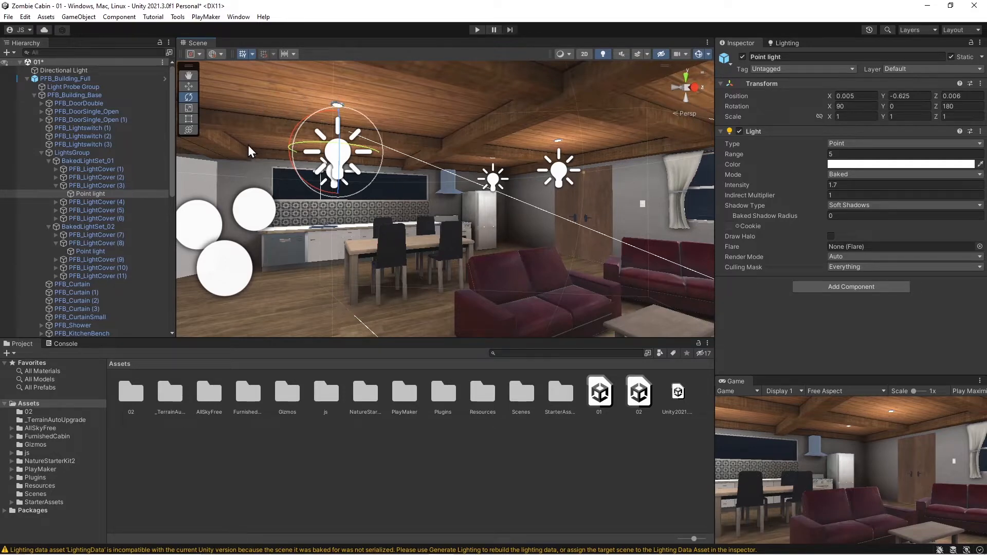
{"action": "mouse_move", "coordinate": [291, 280]}
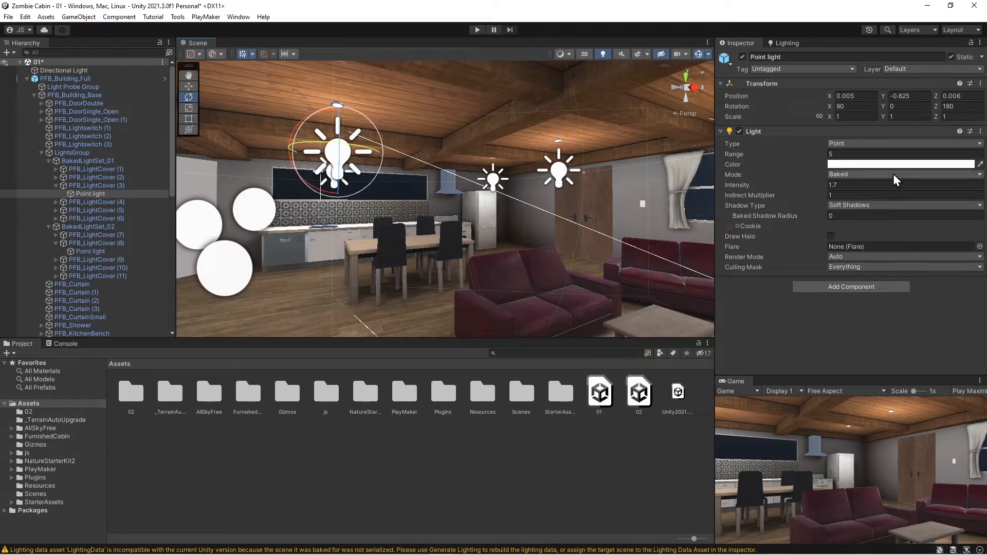
Set the BakedLightSet_01 point lights' Mode to Realtime one by one in the Inspector.
{"action": "left_click", "coordinate": [904, 174]}
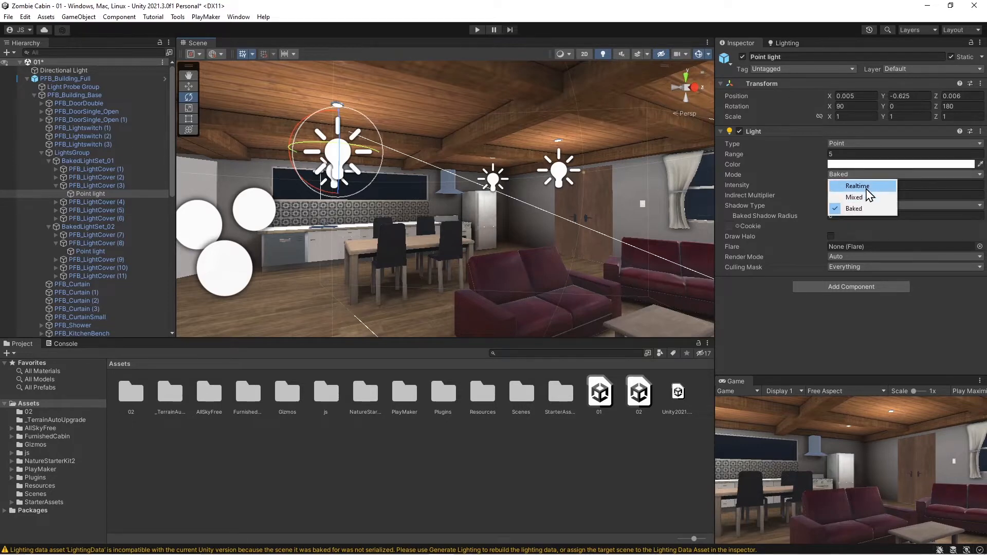
{"action": "left_click", "coordinate": [856, 187]}
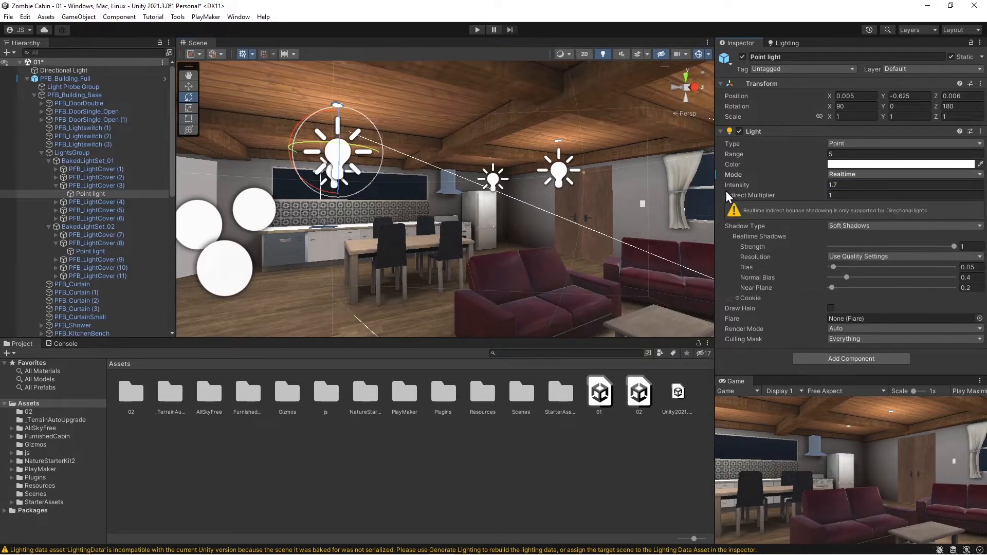
{"action": "left_click", "coordinate": [900, 175]}
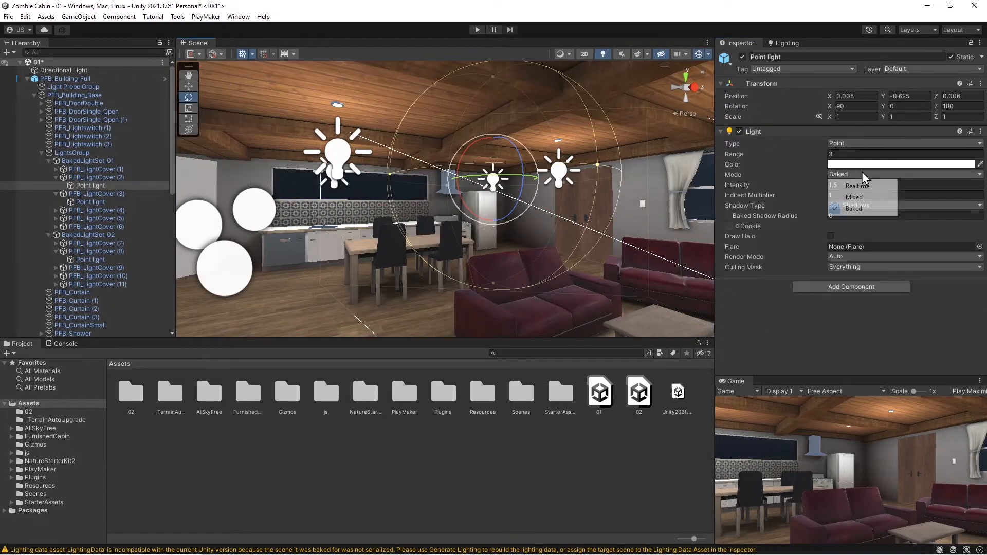
{"action": "left_click", "coordinate": [857, 185]}
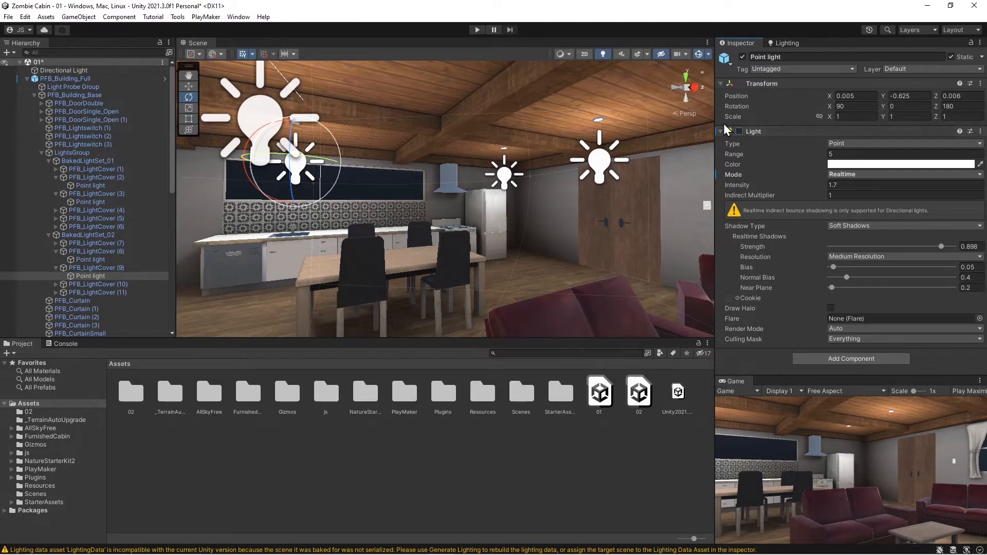
{"action": "left_click", "coordinate": [65, 78]}
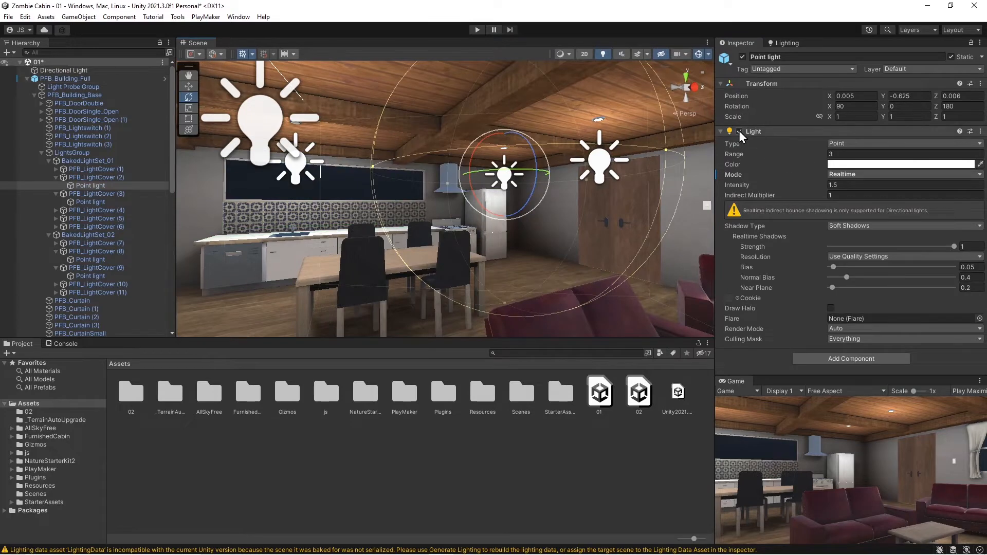
{"action": "mouse_move", "coordinate": [472, 32]}
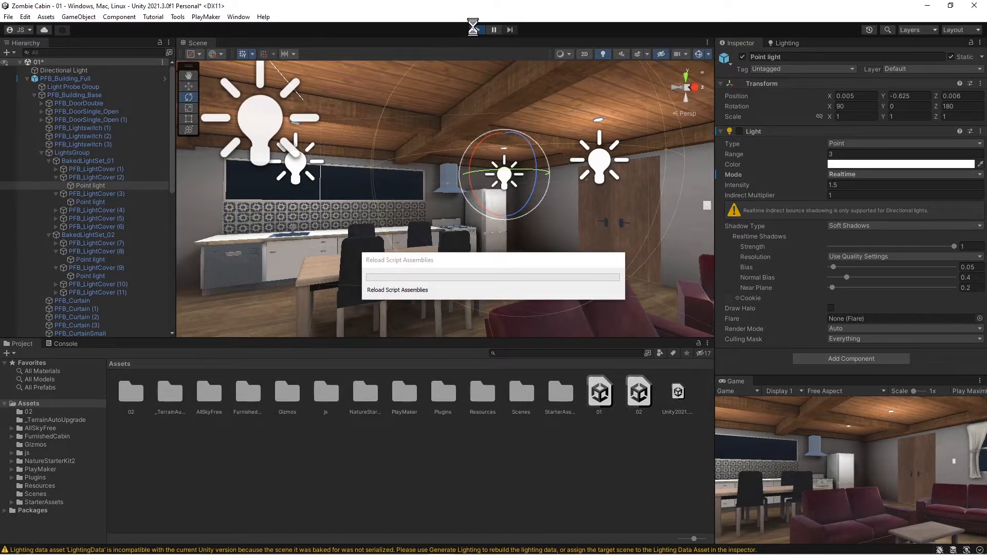
Continue the Realtime mode conversion for the BakedLightSet_02 point lights.
{"action": "left_click", "coordinate": [476, 29]}
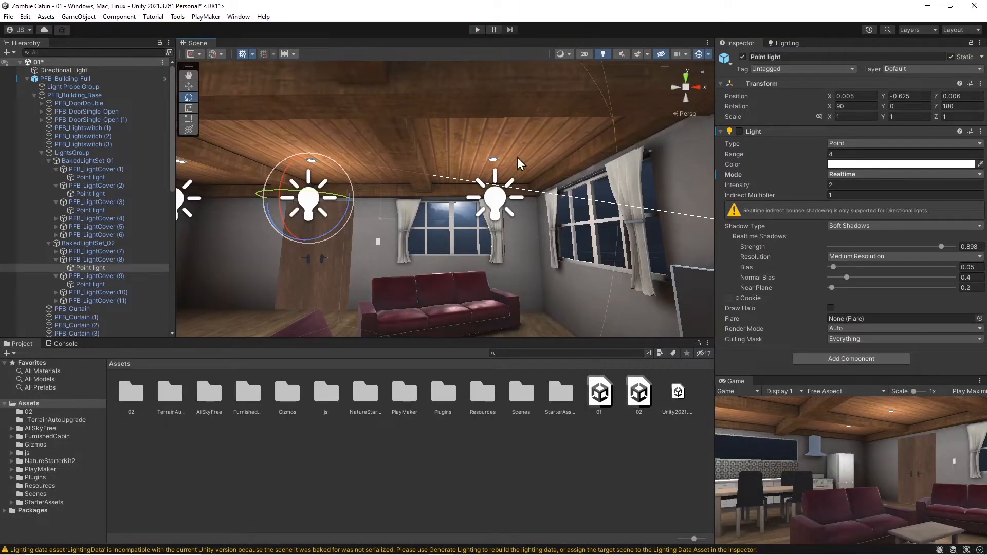
{"action": "mouse_move", "coordinate": [503, 155]}
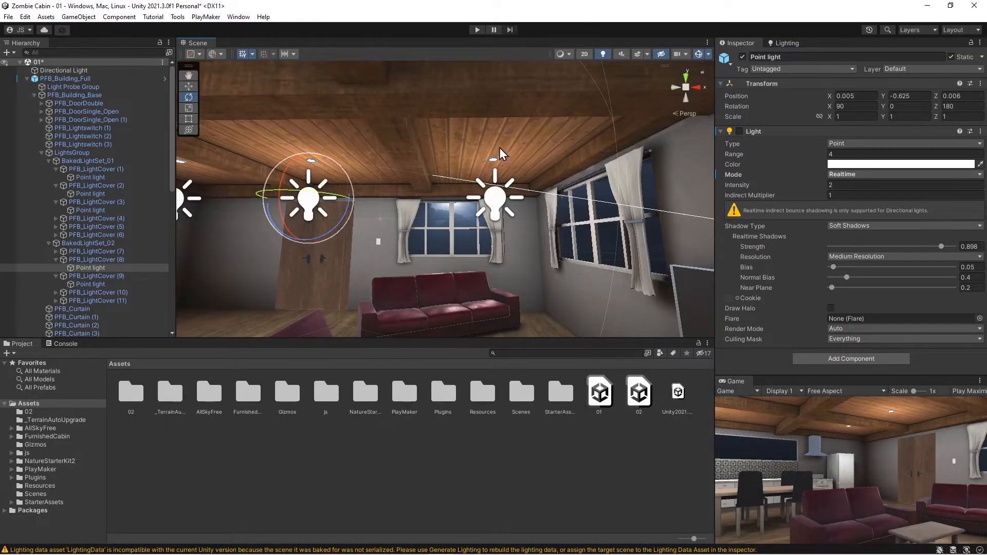
{"action": "mouse_move", "coordinate": [544, 211]}
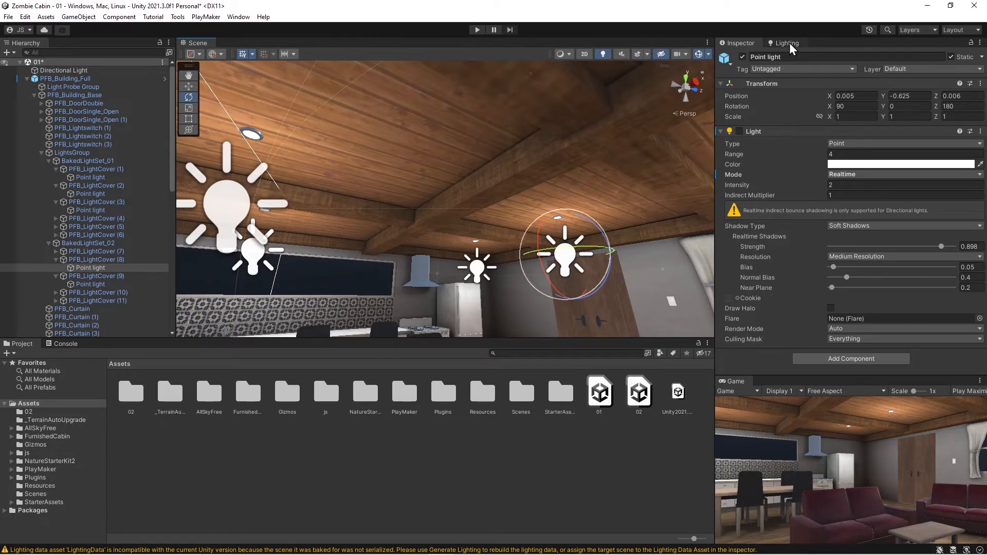
Run Generate Lighting from the Lighting settings window.
{"action": "left_click", "coordinate": [785, 42]}
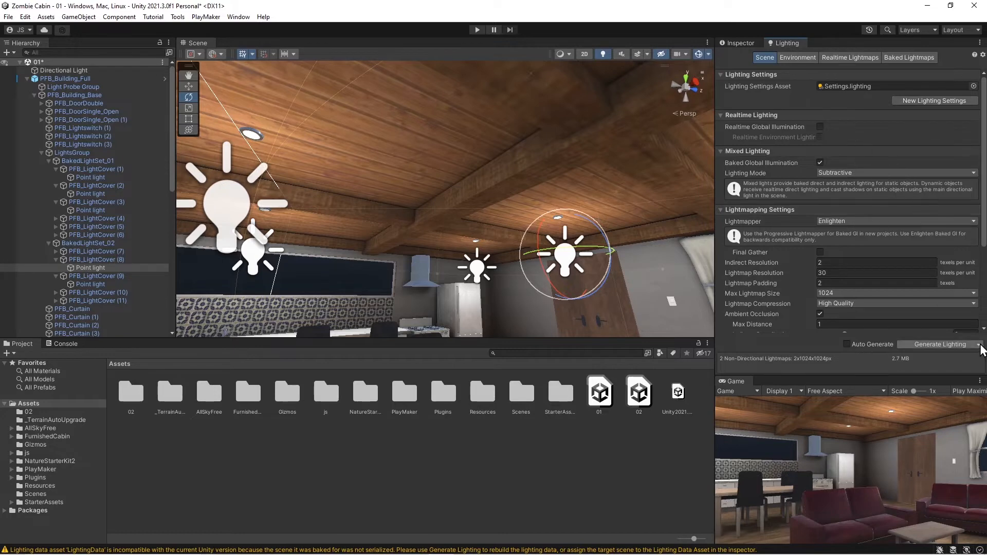
{"action": "mouse_move", "coordinate": [940, 343]}
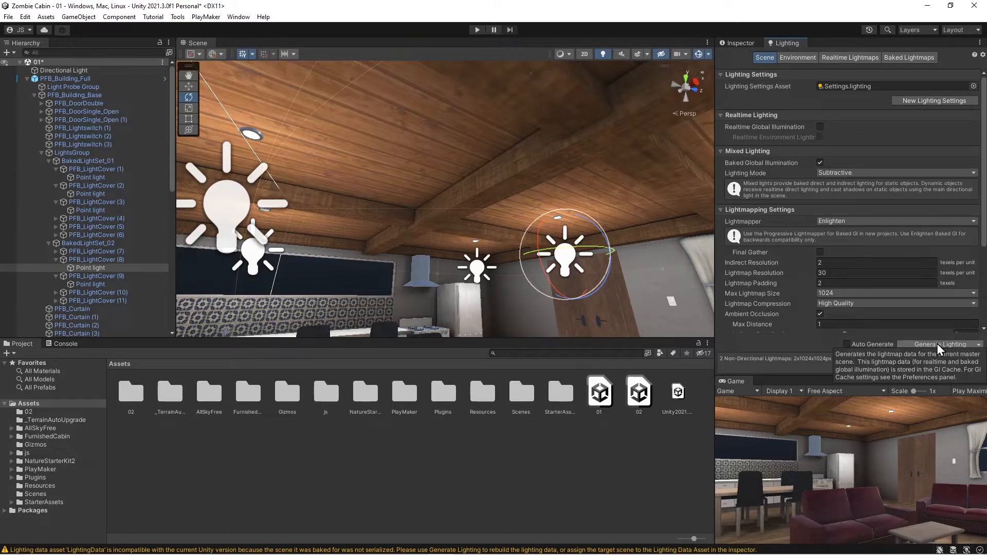
{"action": "left_click", "coordinate": [938, 343]}
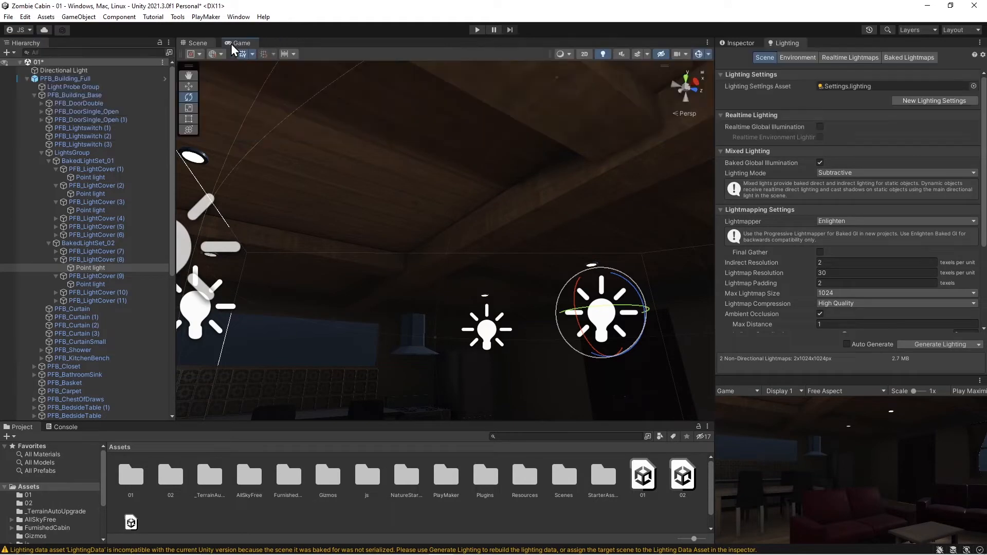
Check the dim cabin in the Game view, selecting a ceiling point light in the Scene between looks.
{"action": "left_click", "coordinate": [198, 43]}
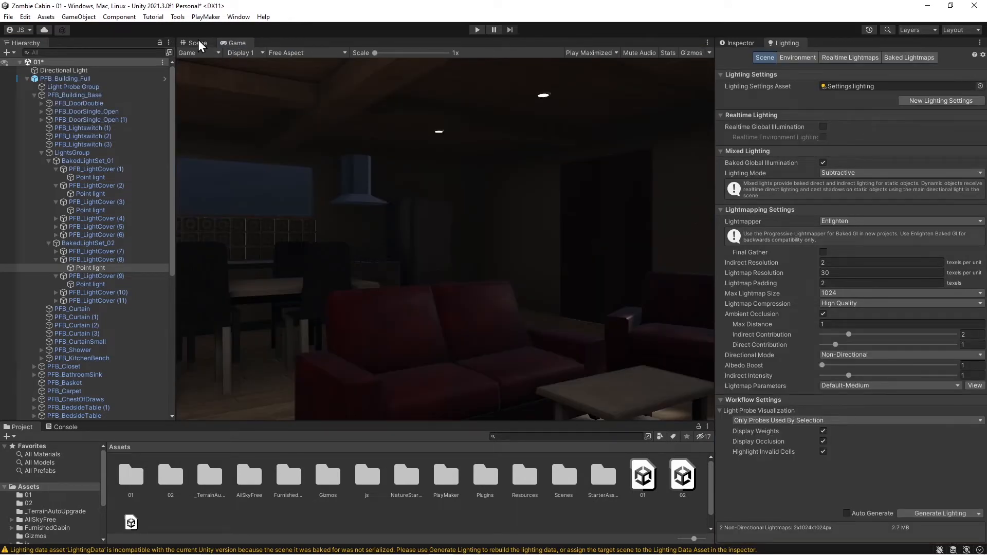
{"action": "left_click", "coordinate": [197, 43]}
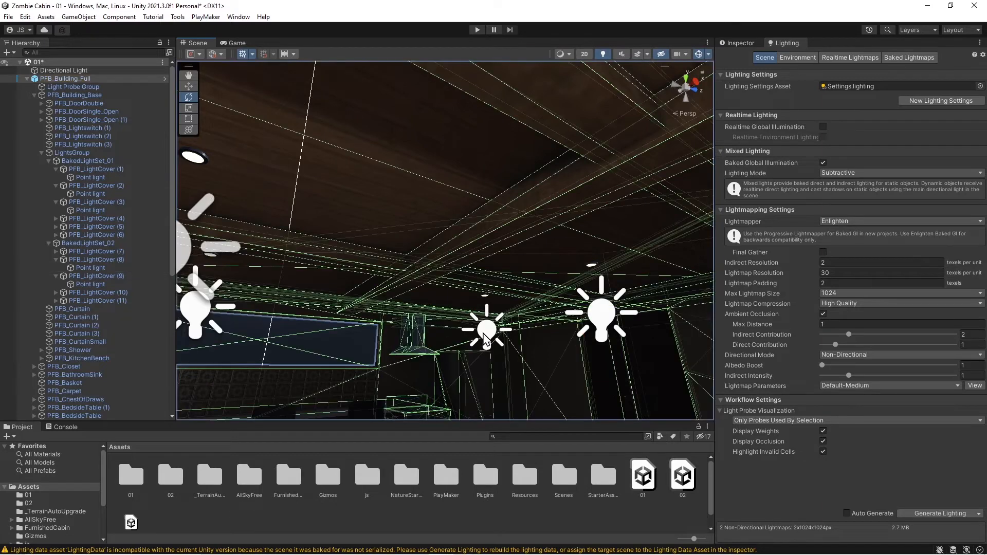
{"action": "left_click", "coordinate": [487, 330]}
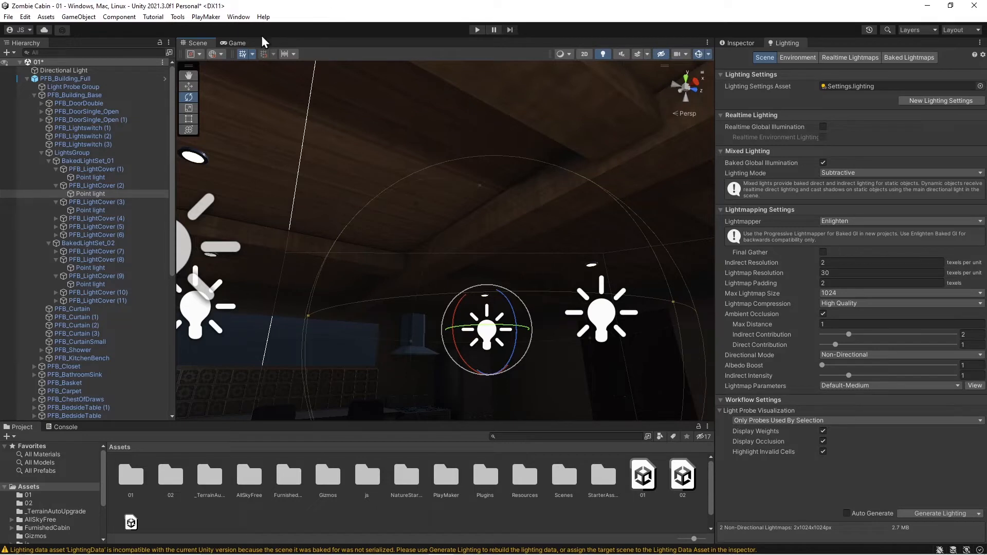
{"action": "left_click", "coordinate": [236, 43]}
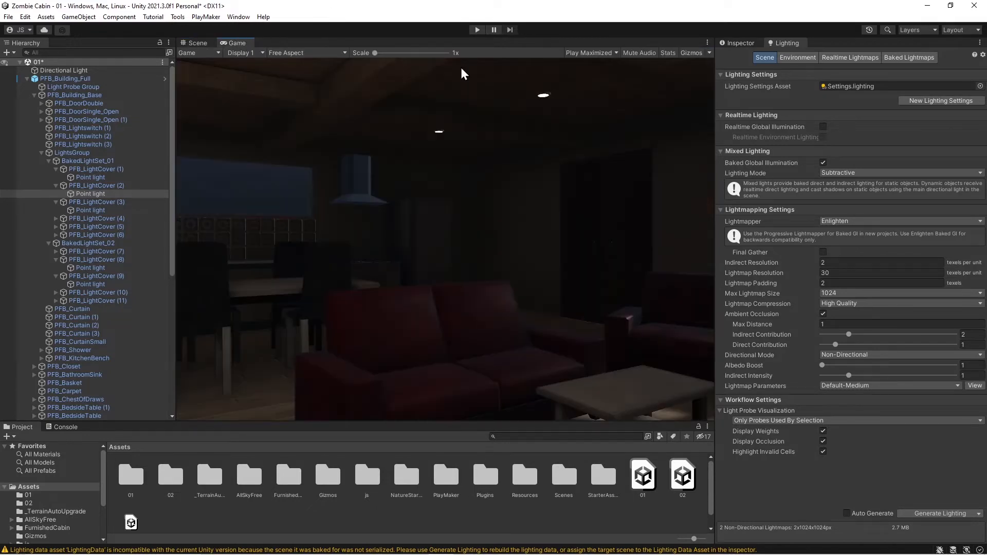
Choose Play Focused instead of Play Maximized and start the game.
{"action": "left_click", "coordinate": [588, 53]}
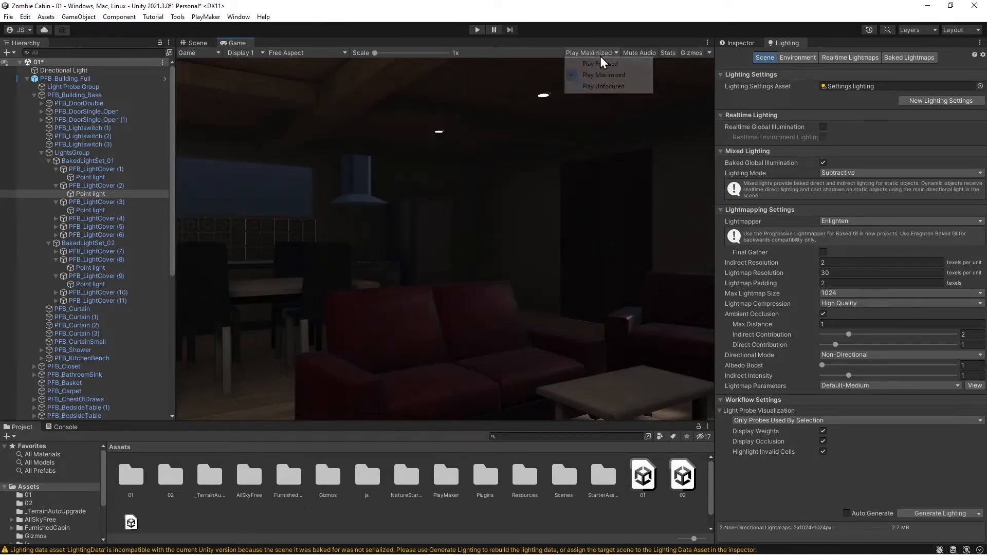
{"action": "mouse_move", "coordinate": [598, 64]}
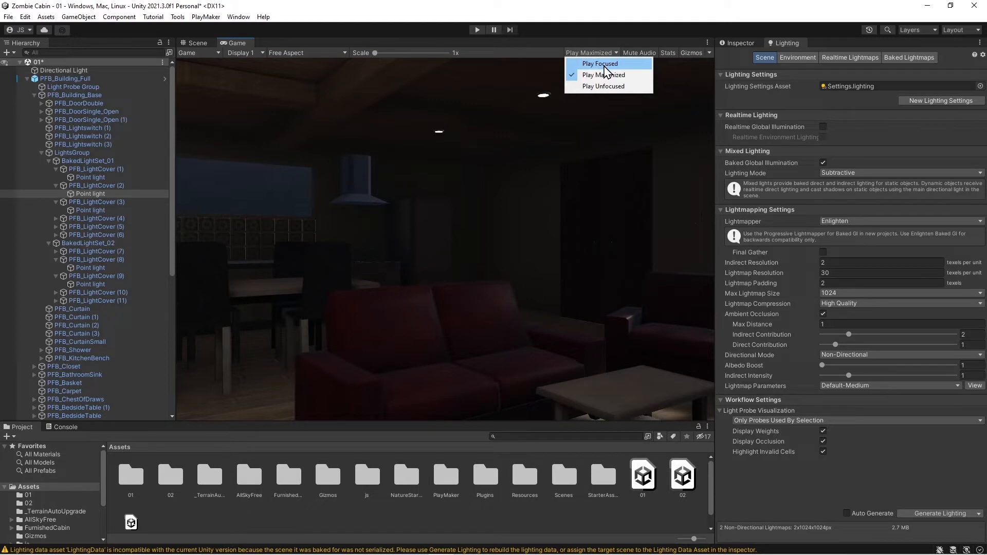
{"action": "left_click", "coordinate": [598, 64]}
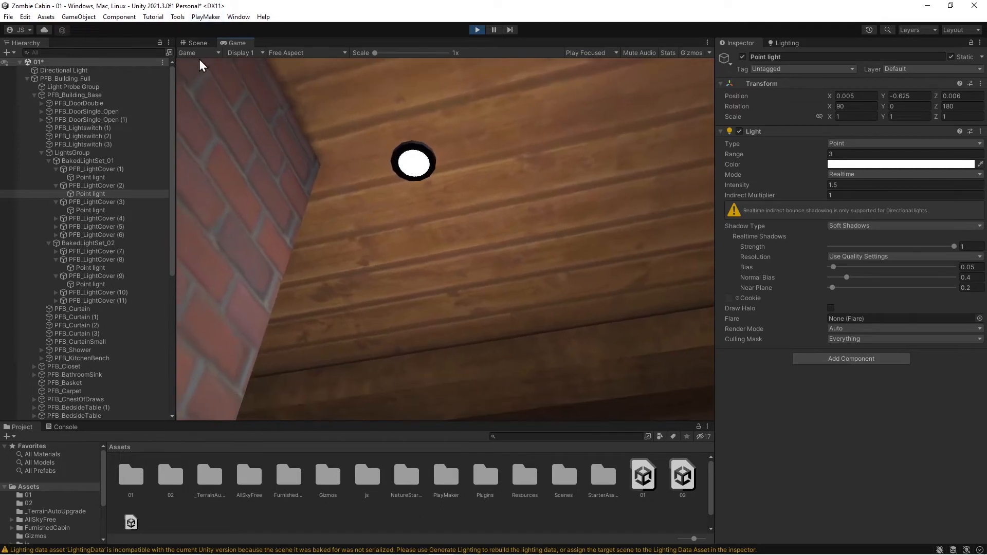
Switch to the Scene view during Play to work on the ceiling point lights live.
{"action": "left_click", "coordinate": [197, 43]}
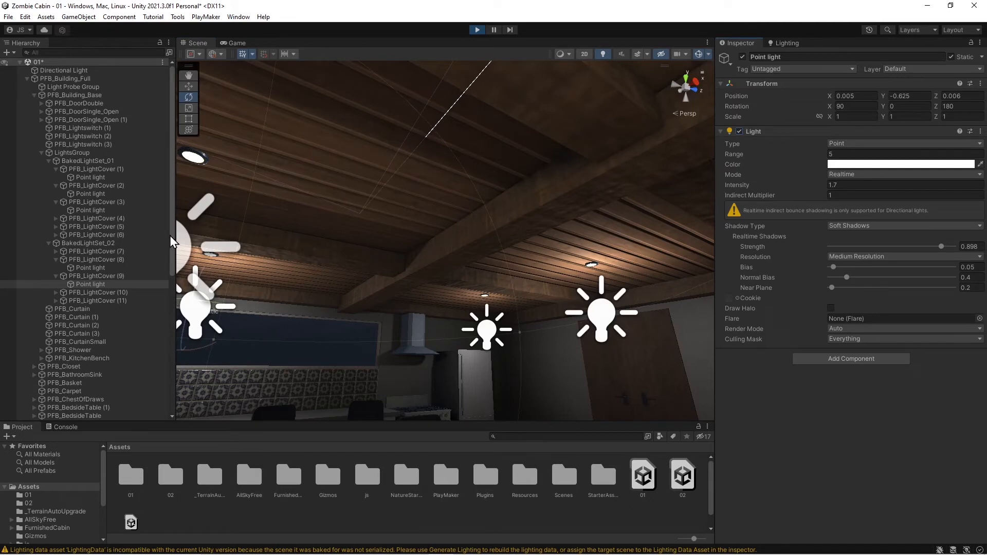
{"action": "mouse_move", "coordinate": [184, 256]}
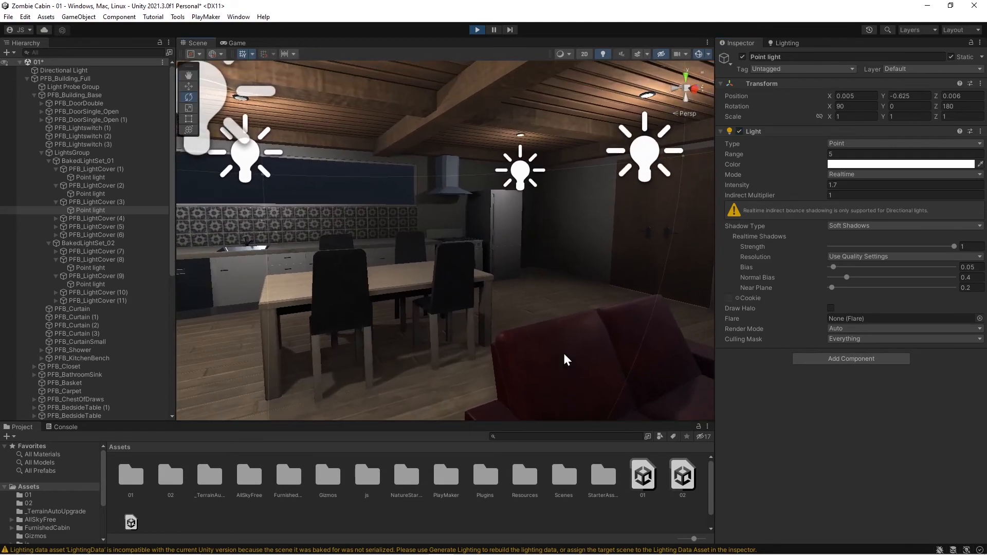
{"action": "mouse_move", "coordinate": [235, 49]}
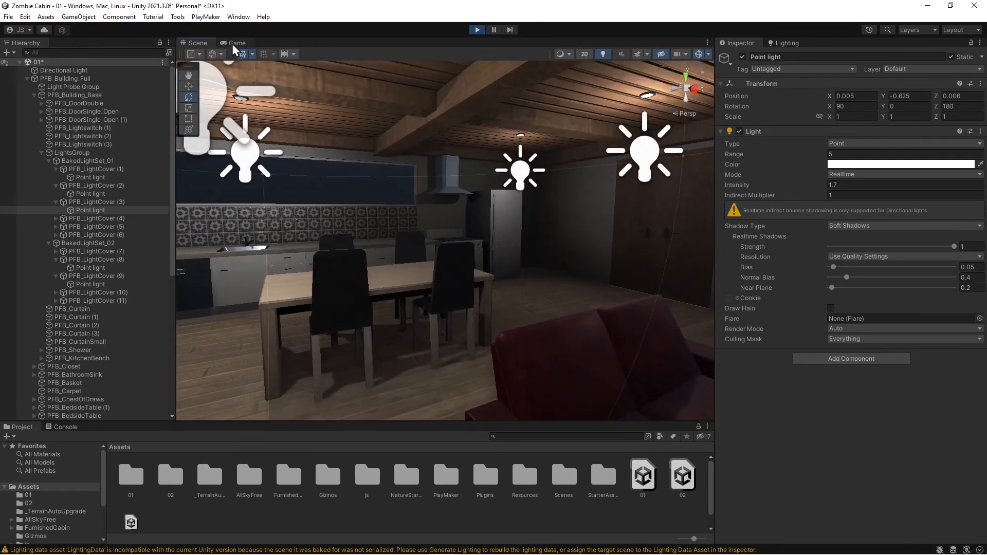
Switch back to the Game view to see the kitchen under the realtime lights.
{"action": "left_click", "coordinate": [238, 43]}
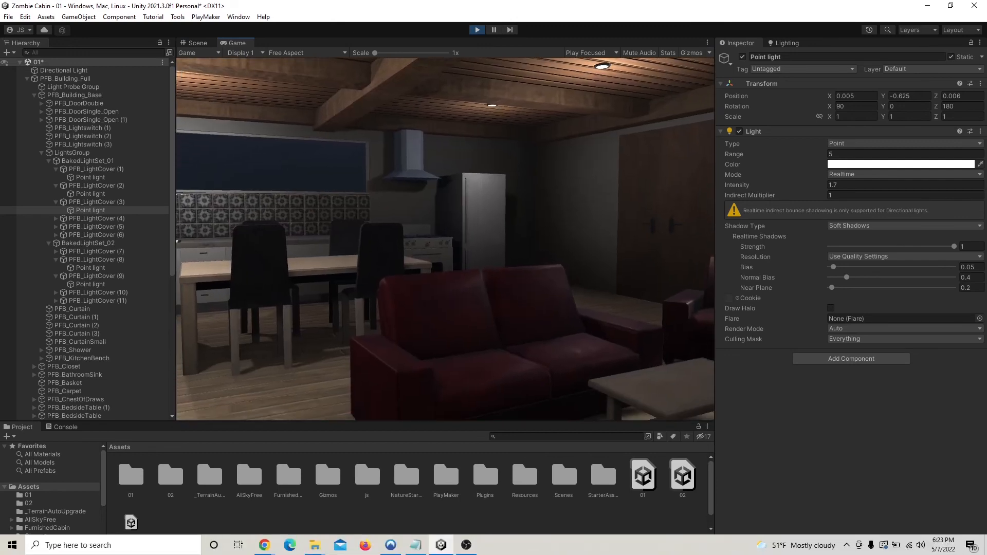